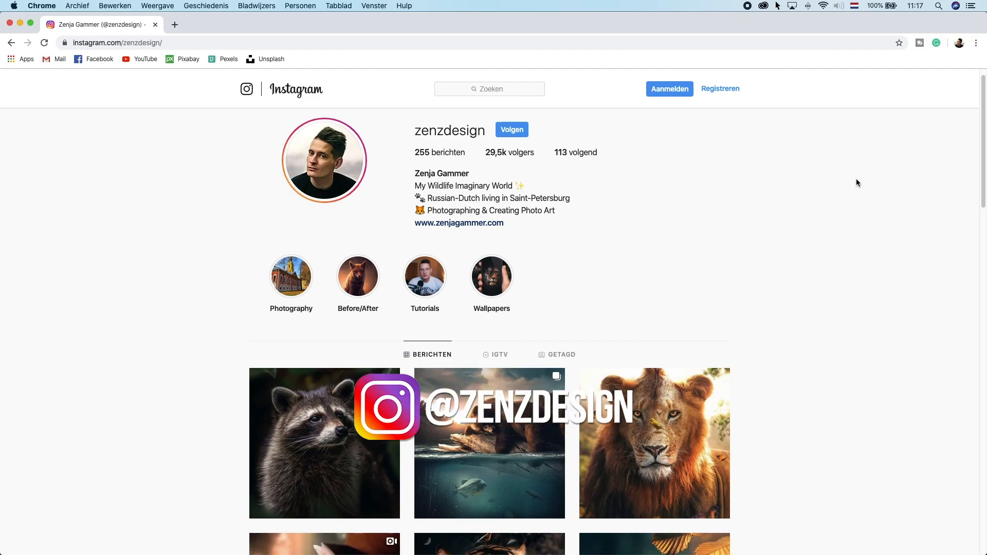
Step: Scroll through the Jonas de Roo brush pack and choose the Hair brush tip
scroll("down", 3)
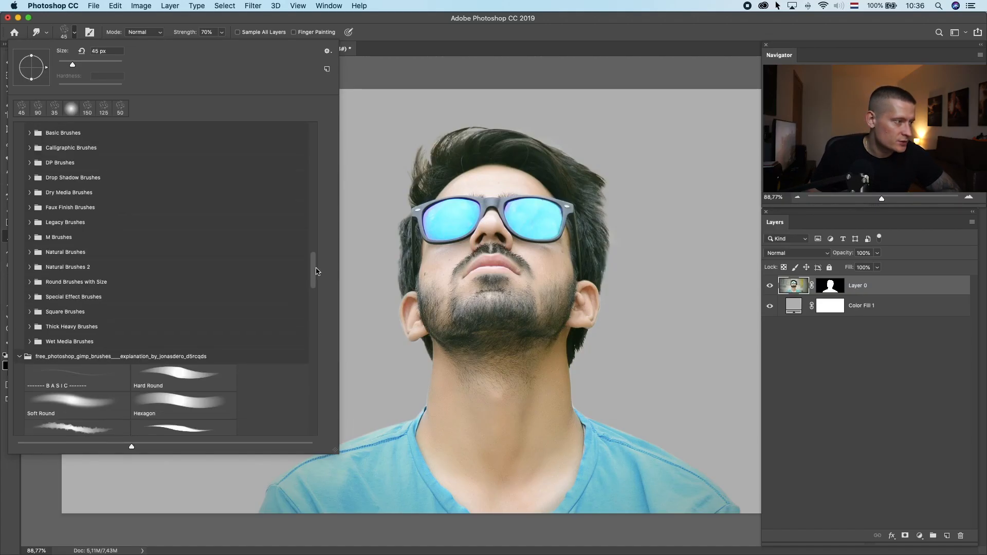
scroll("down", 3)
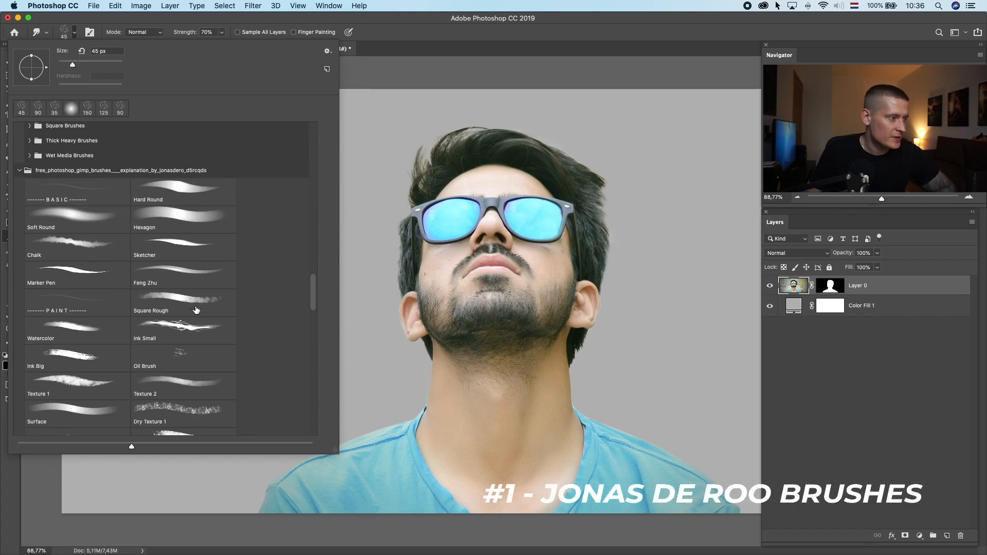
scroll("down", 3)
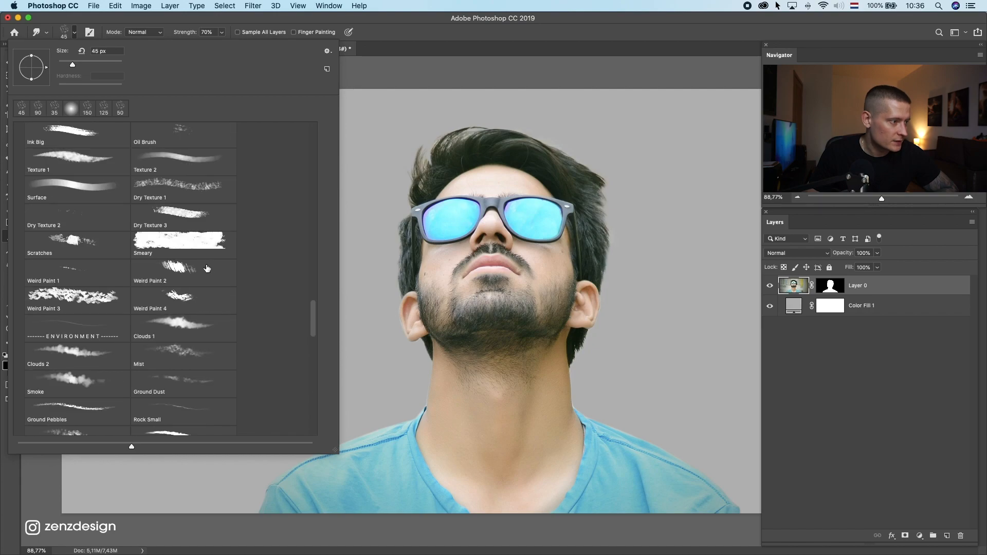
scroll("down", 3)
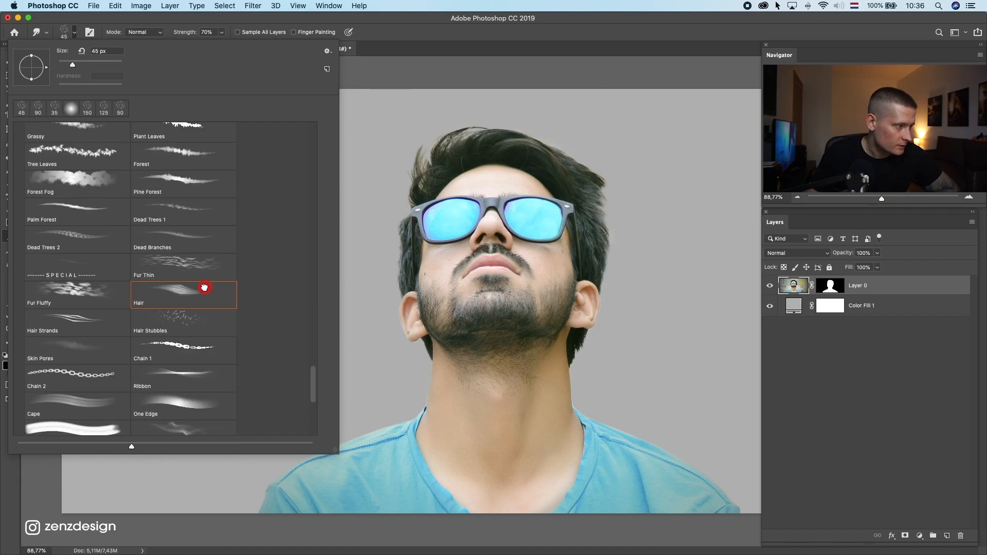
left_click(183, 294)
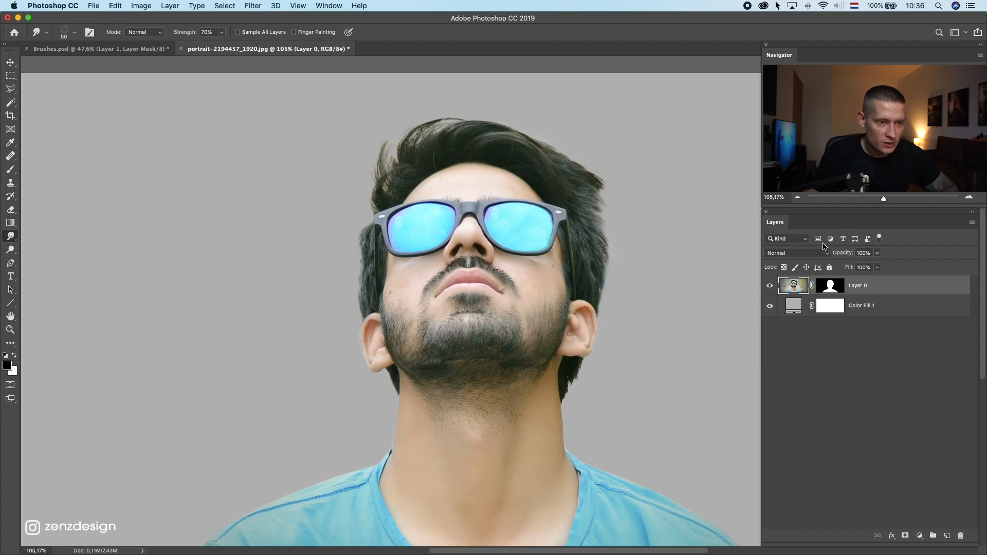
Step: Add a new layer clipped to the portrait and sample the dark hair colour as foreground
left_click(947, 536)
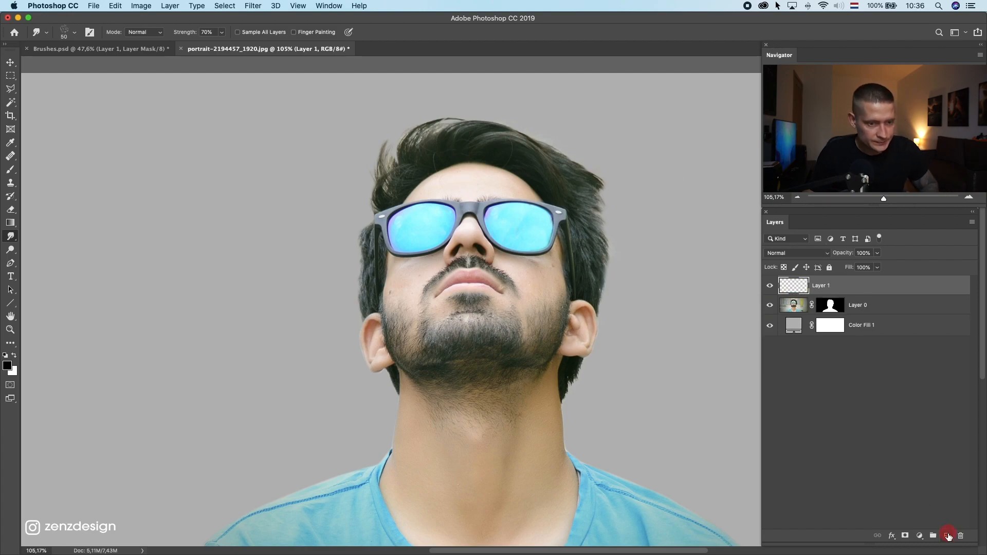
right_click(821, 285)
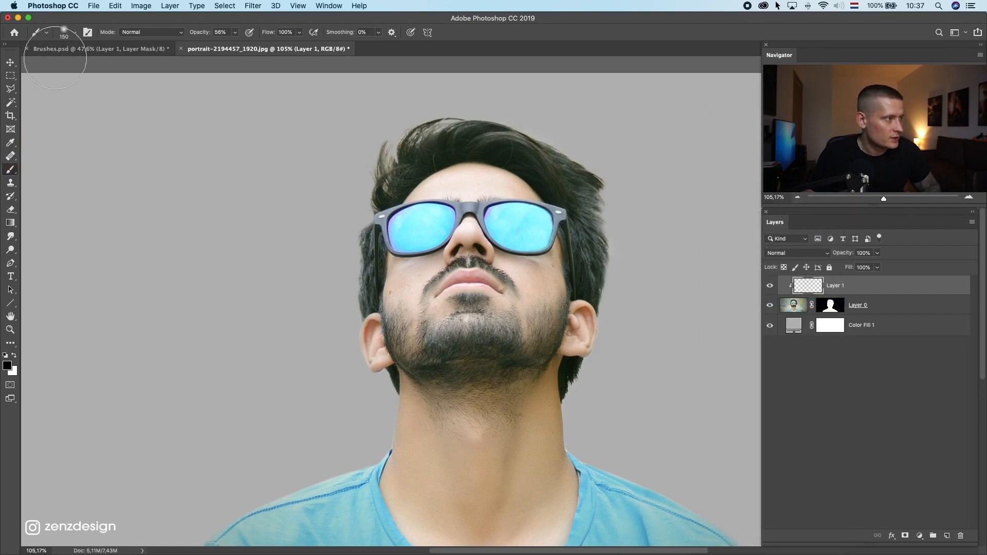
left_click(48, 32)
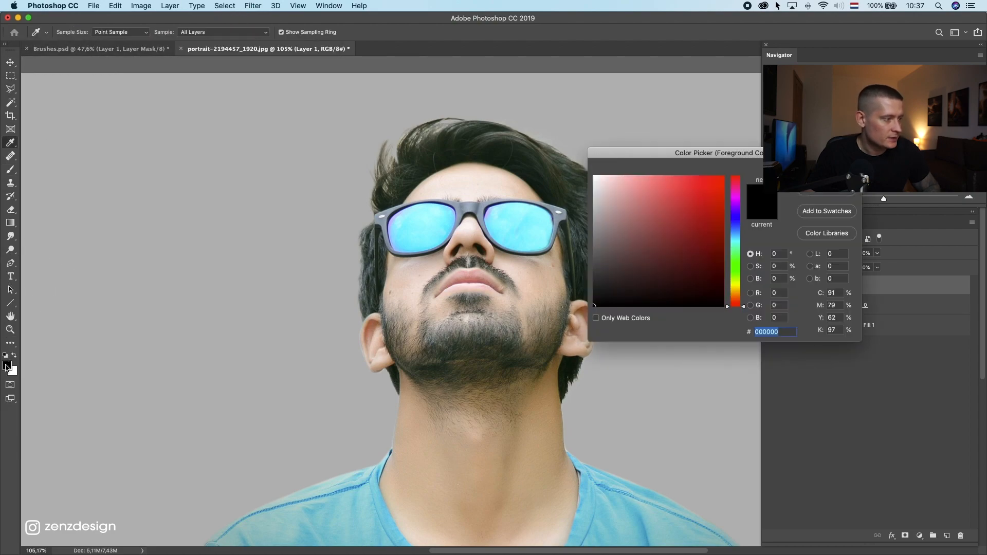
left_click(735, 264)
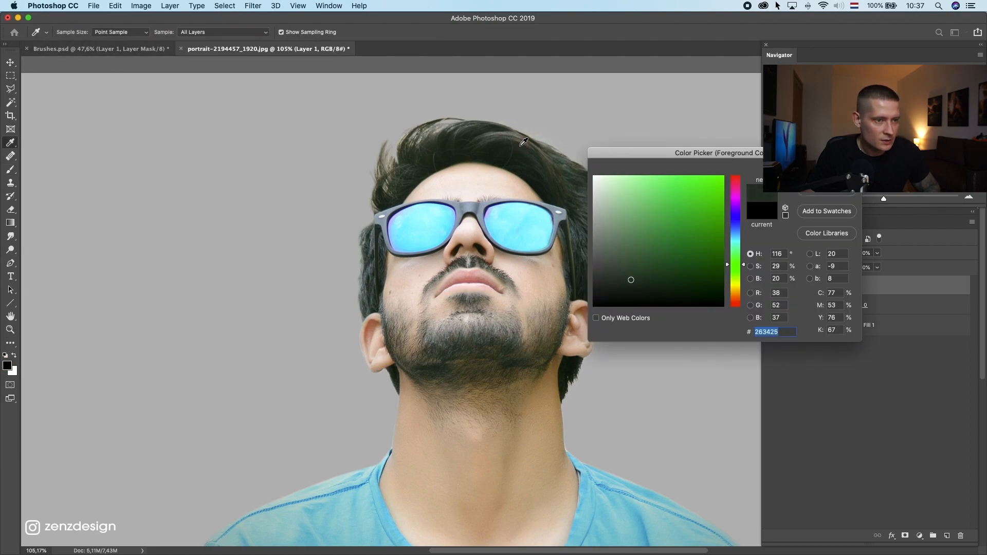
left_click(611, 269)
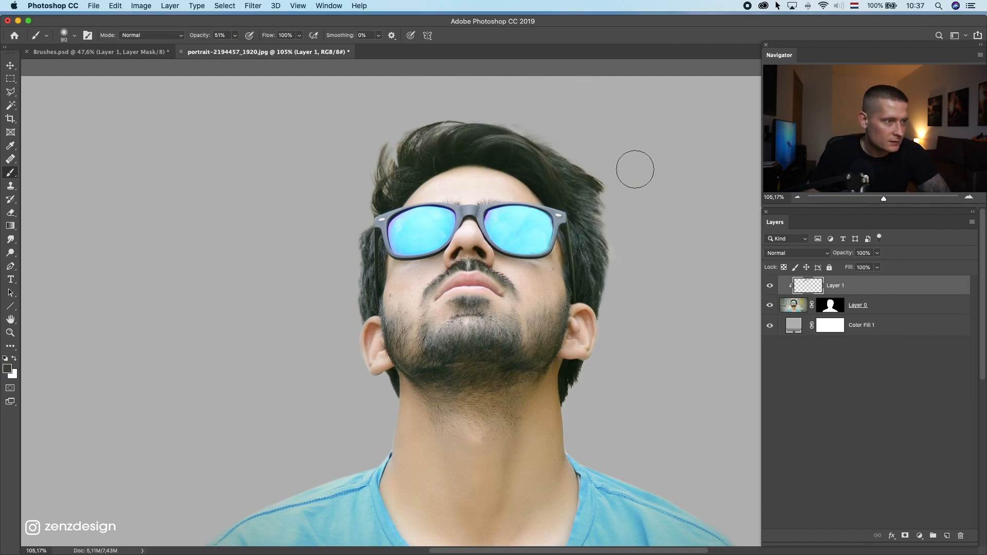
Step: Paint the sampled hair colour along the top and left side of the hair
left_click_drag(636, 168, 590, 162)
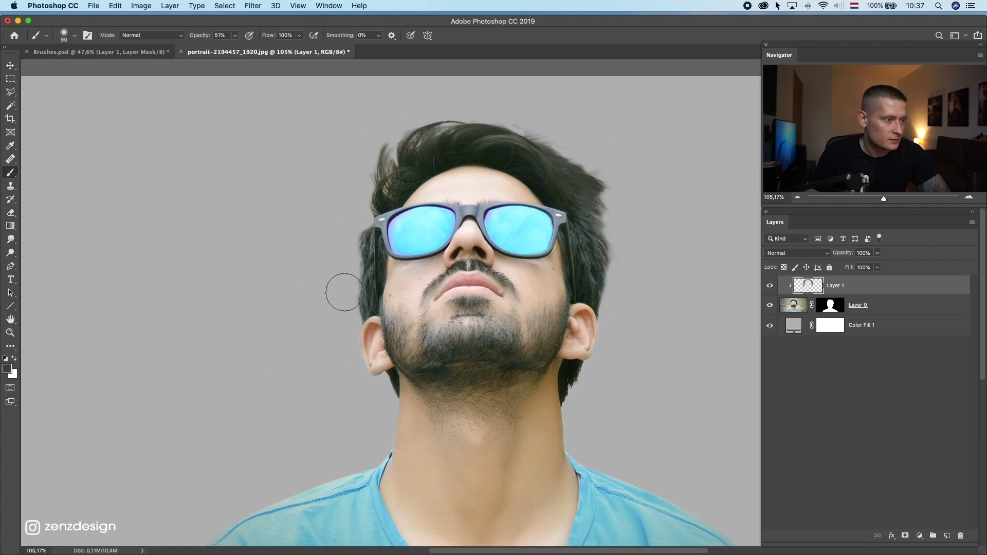
left_click_drag(345, 291, 471, 109)
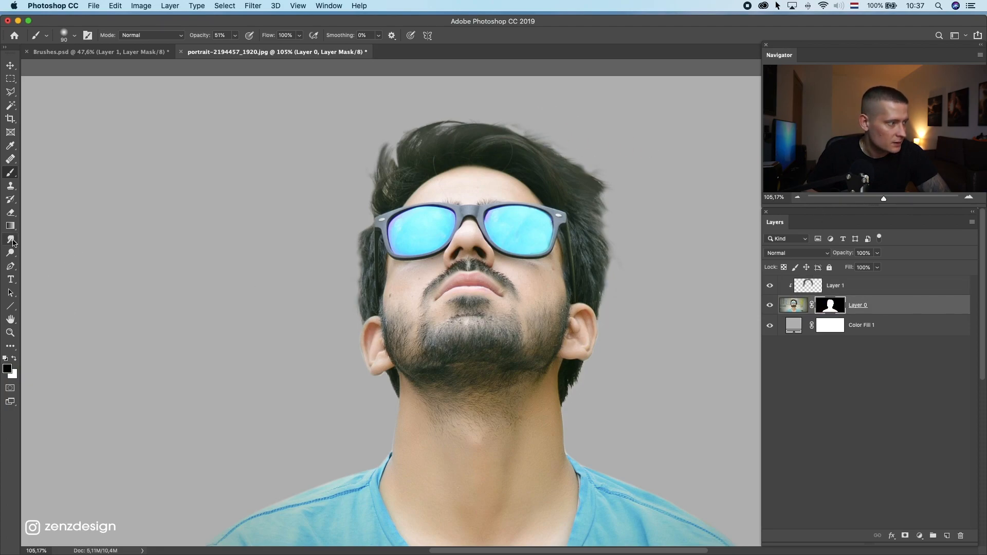
Step: Smudge the hair mask edge with the Hair brush at 37% strength into fine wispy strands
left_click(10, 239)
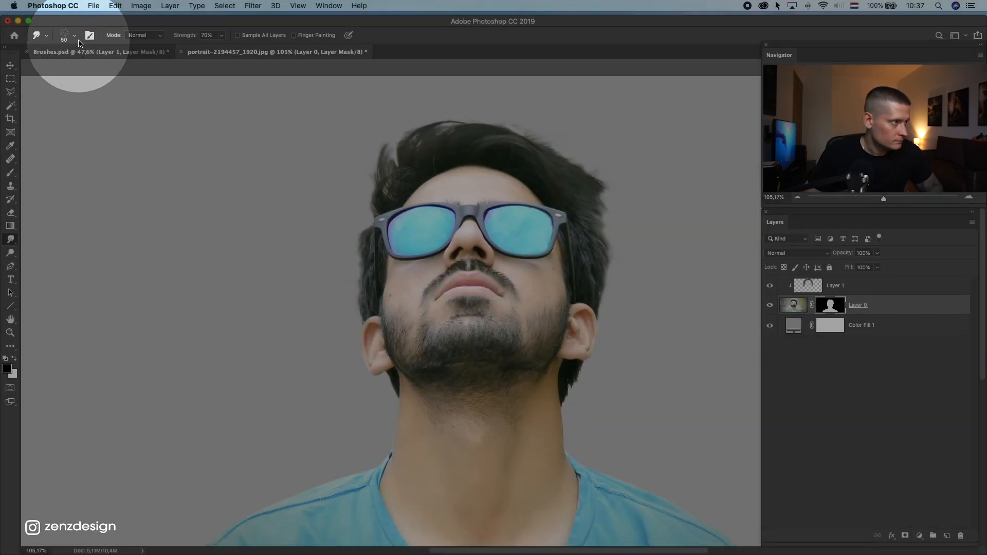
left_click(74, 35)
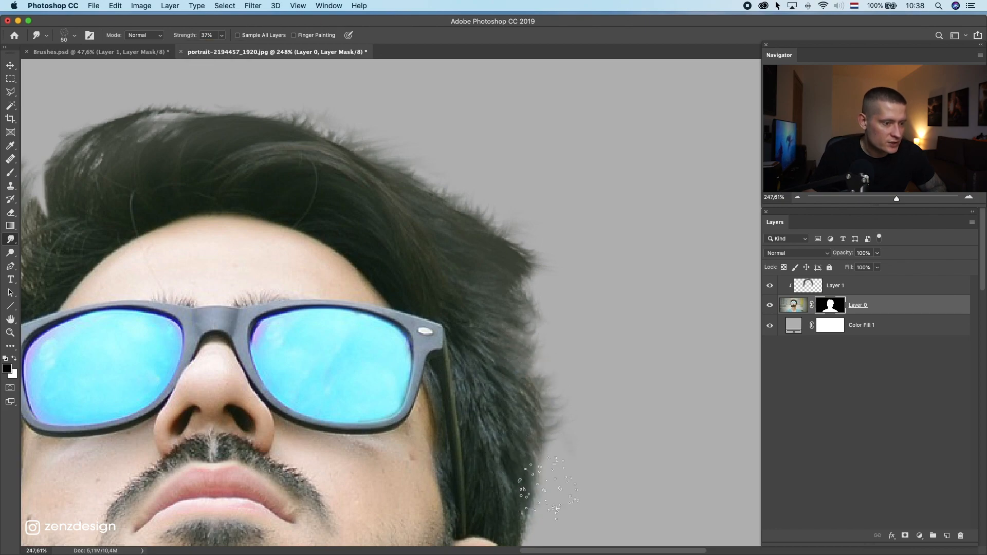
left_click(98, 52)
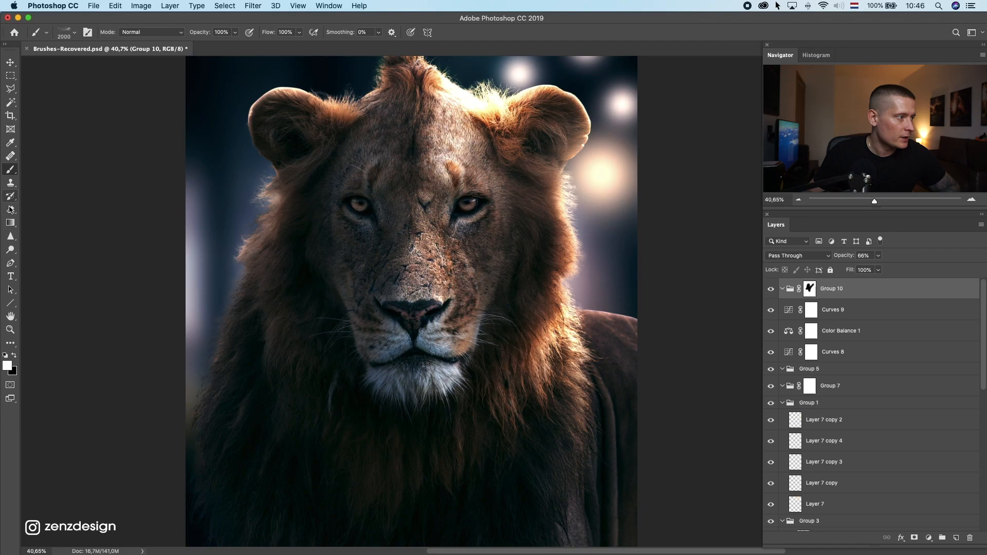
Step: Pick the risingmist03 mist brush and stamp white mist over the lion on new layers
left_click(66, 32)
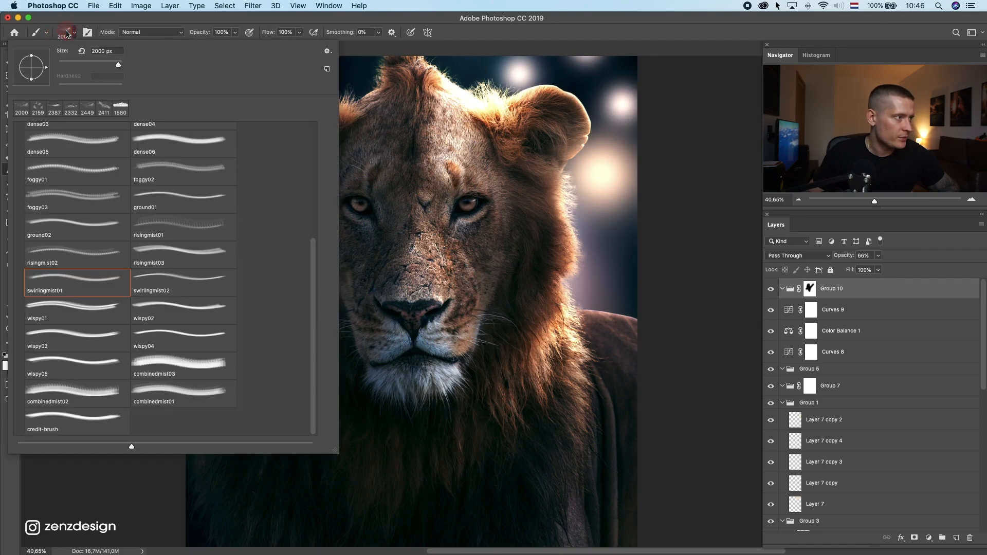
left_click(101, 297)
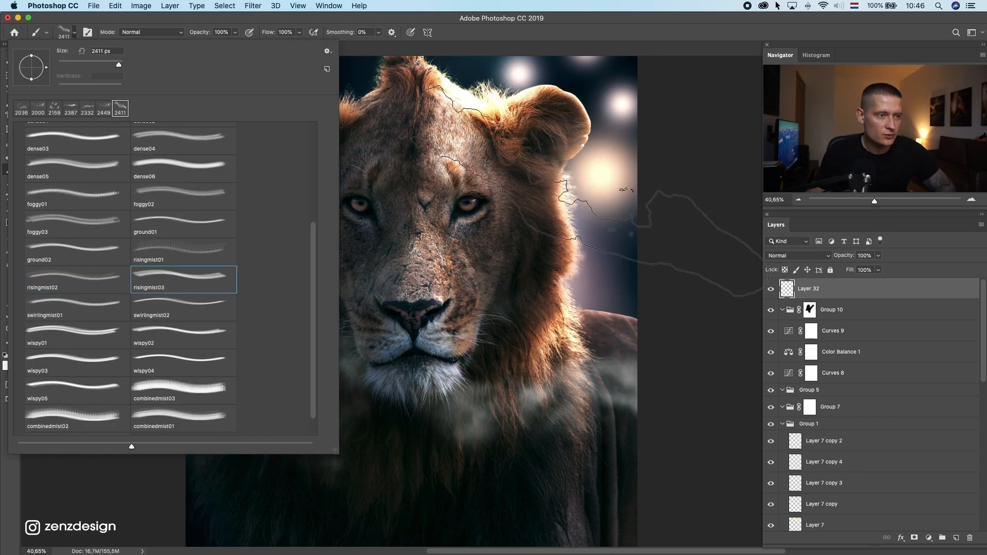
left_click(183, 223)
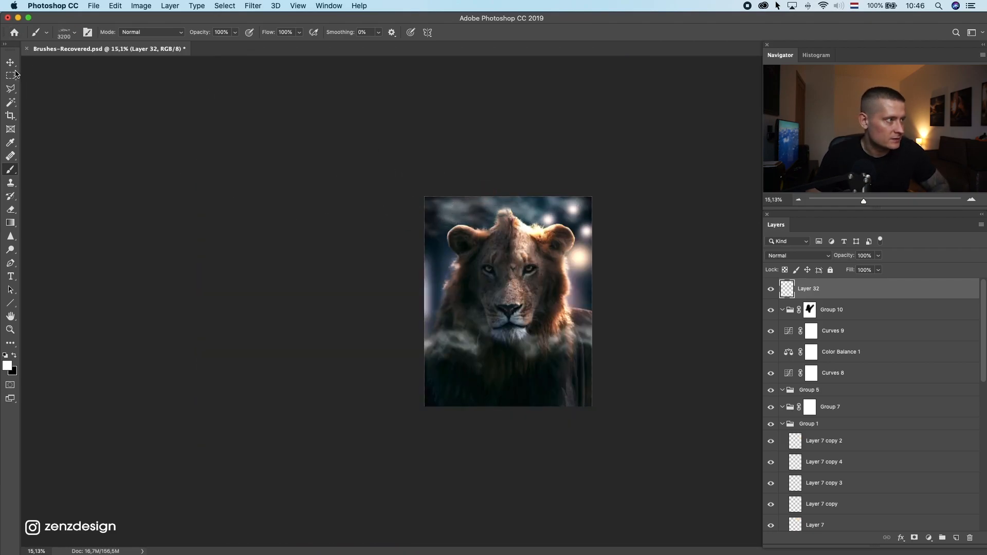
left_click(10, 63)
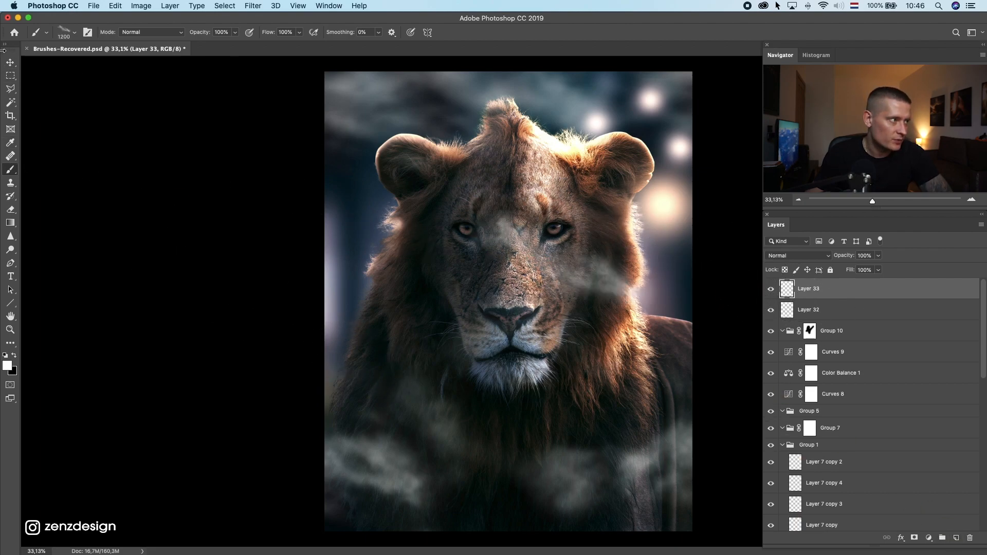
Step: Lower the opacity of mist Layer 33 so the fog shows more subtly over the lion
left_click(11, 63)
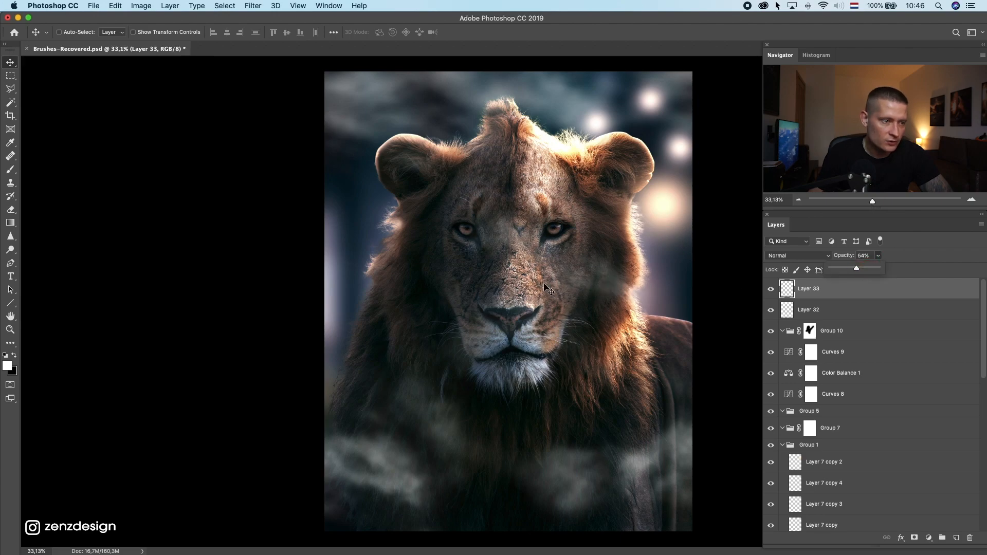
left_click(832, 240)
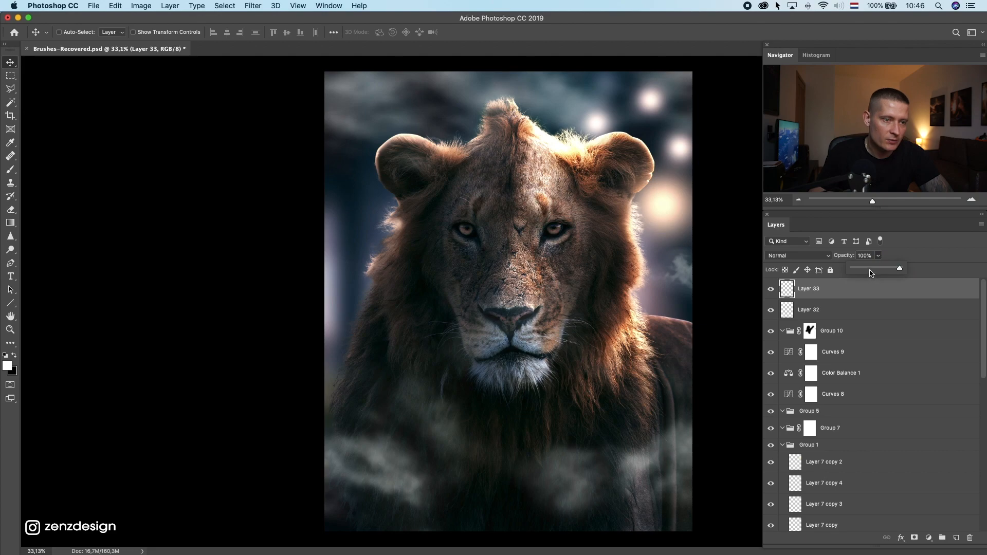
left_click_drag(899, 267, 882, 268)
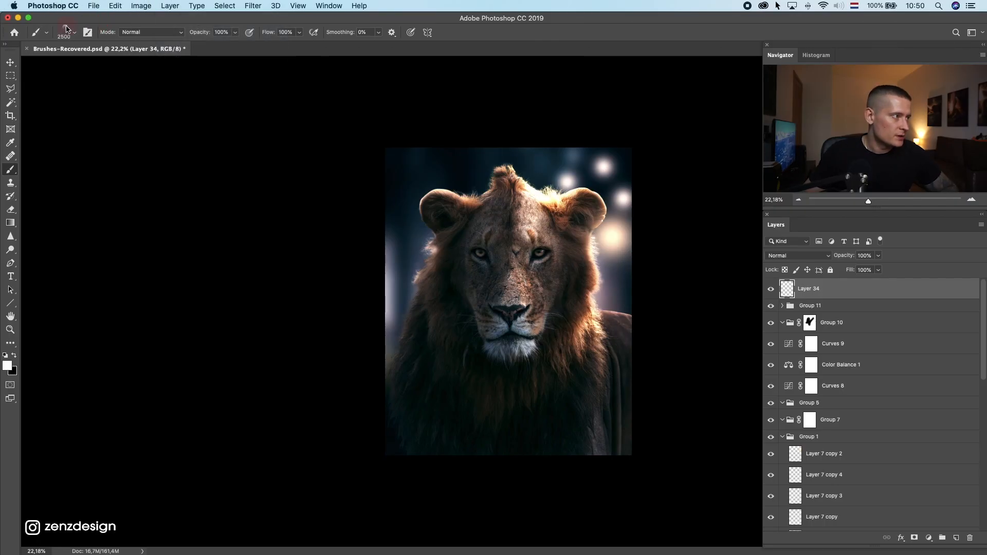
Step: Stamp Sunshine Brushes 6 rays on the new layer and scale and angle them over the lion
left_click(73, 32)
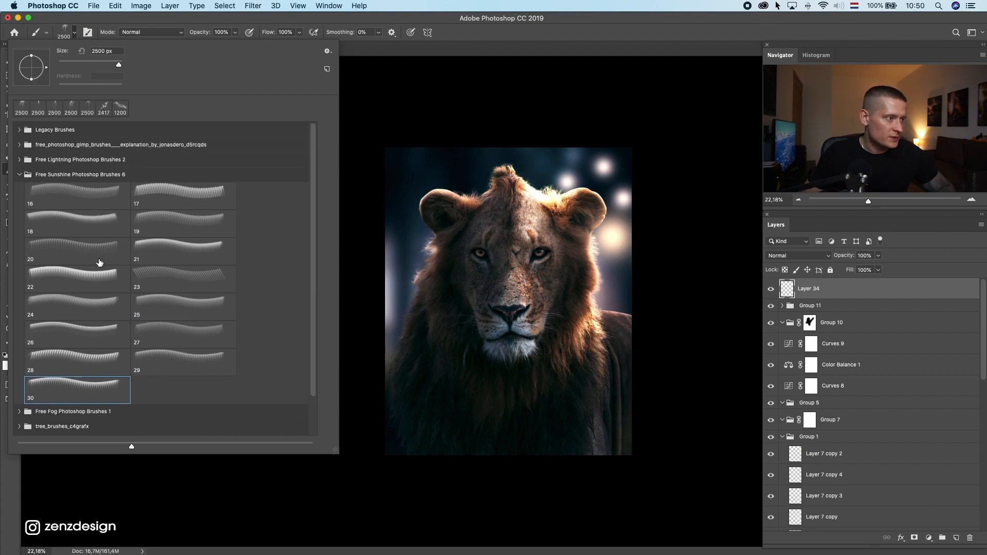
scroll("down", 3)
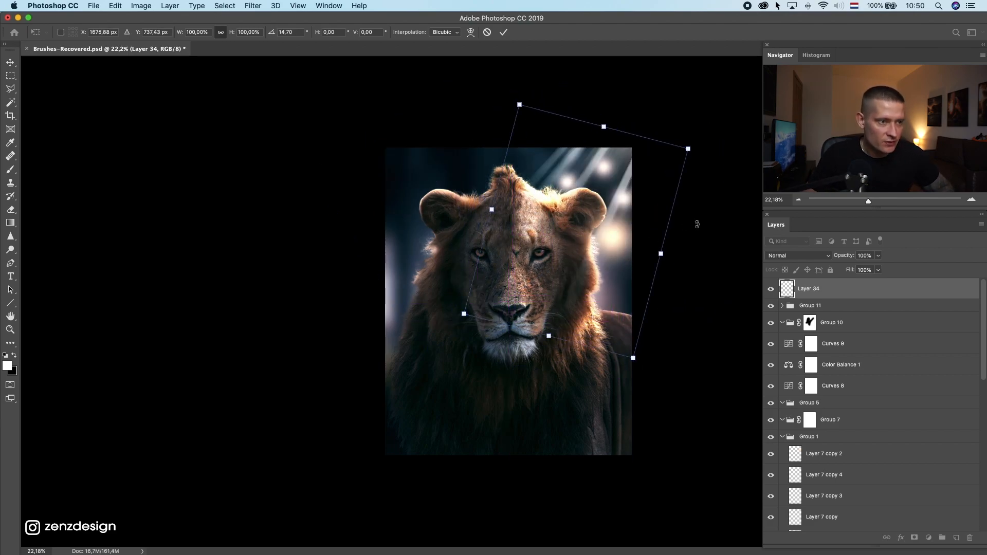
left_click_drag(688, 149, 668, 416)
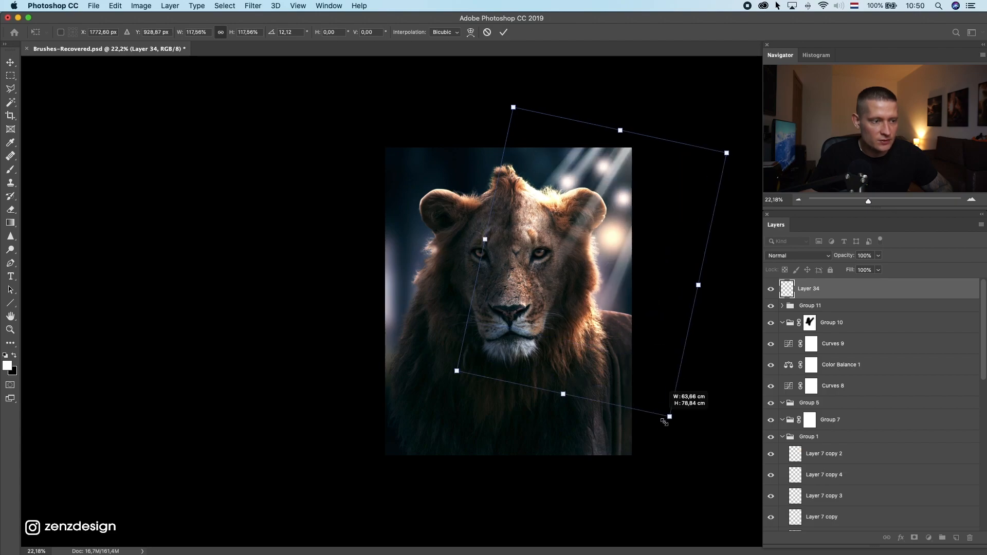
left_click_drag(670, 415, 653, 382)
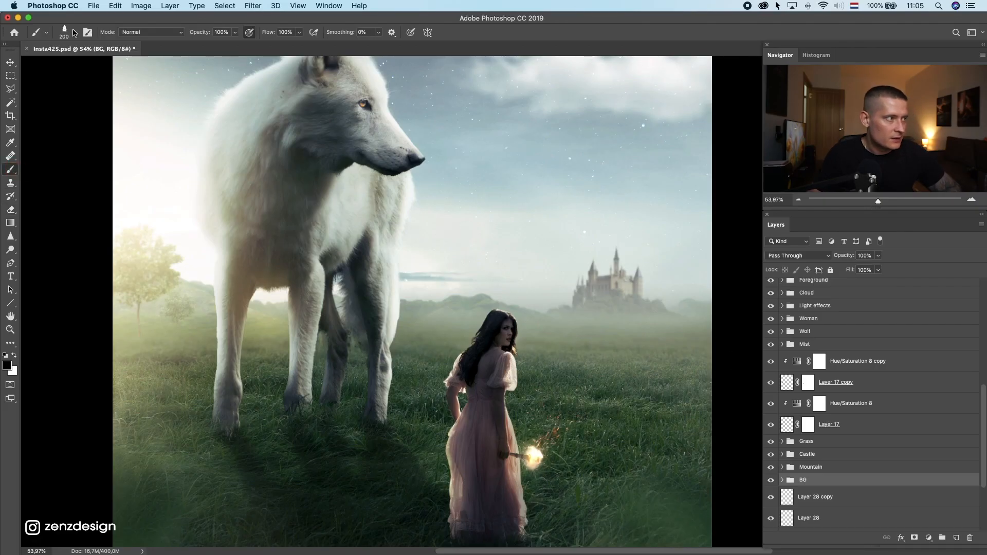
Step: Choose the spruce.bmp tree brush and stamp a row of small trees along the misty hills
left_click(76, 32)
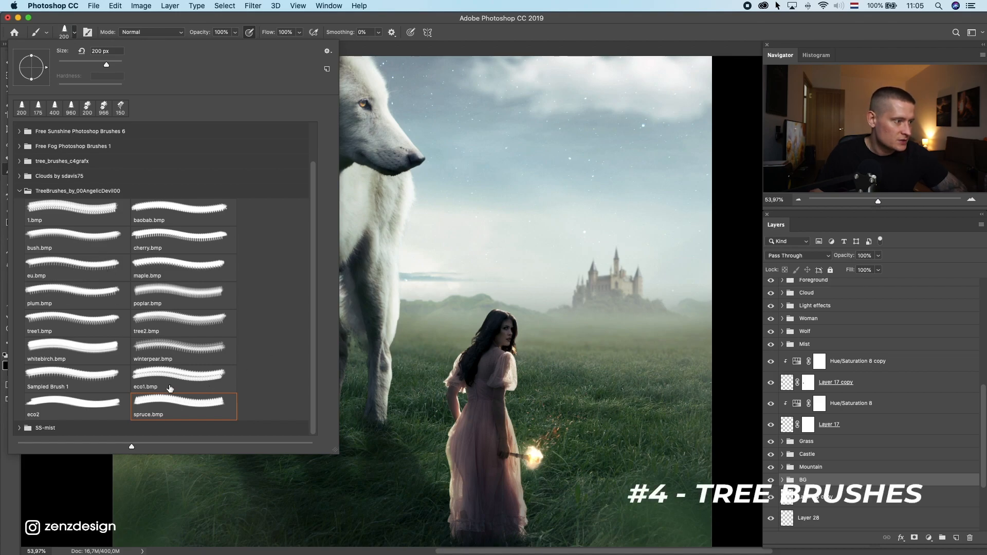
left_click(71, 107)
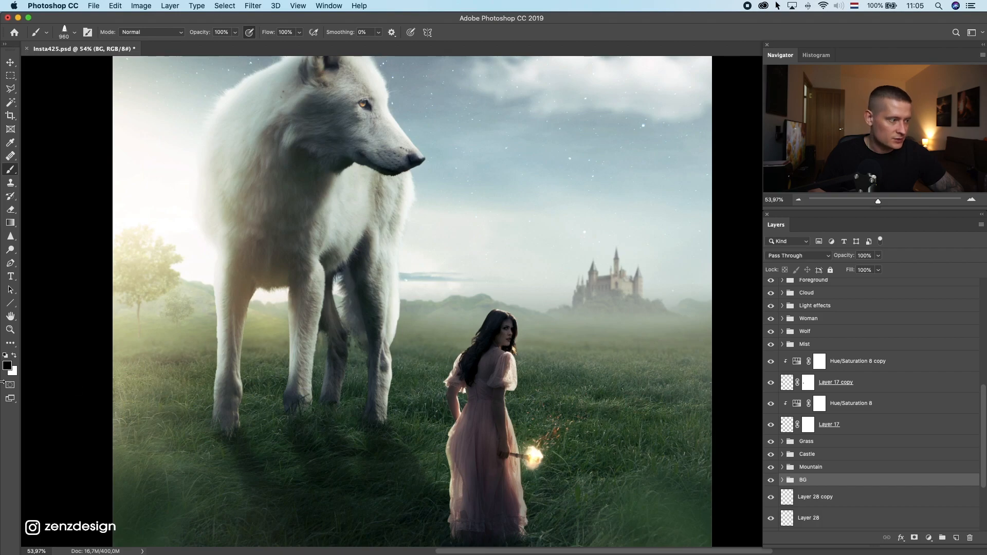
left_click(7, 367)
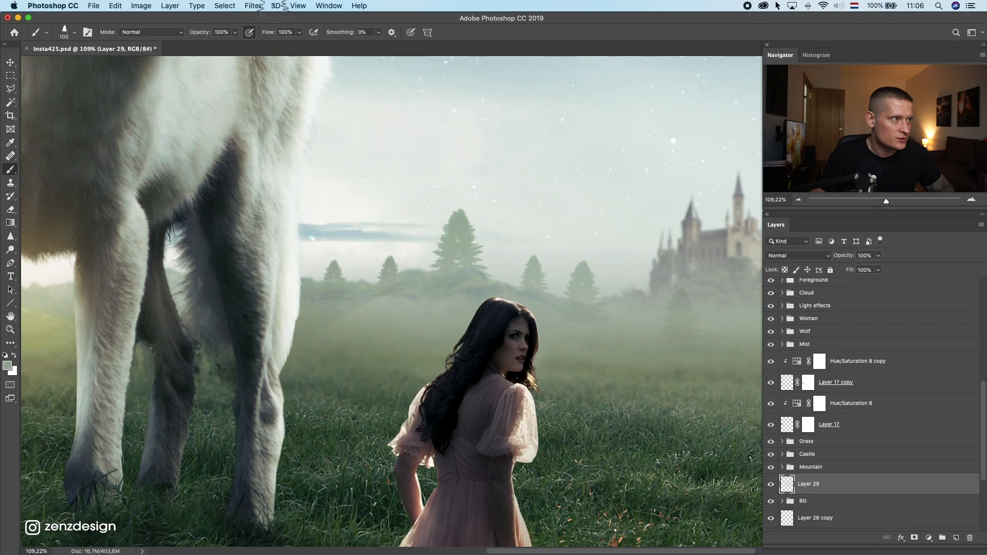
Step: Apply a Gaussian Blur of about 1.7 px to soften the painted trees
left_click(253, 7)
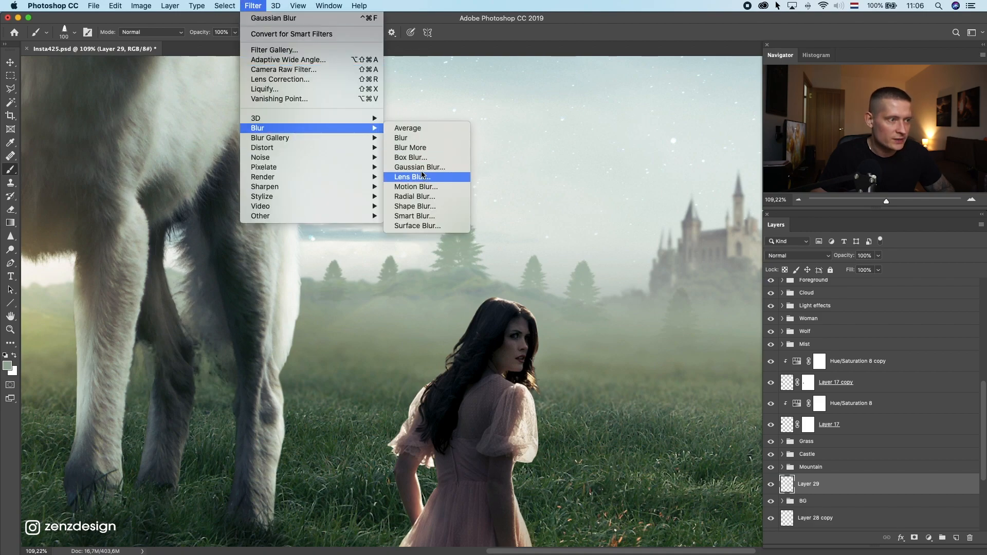
left_click(420, 166)
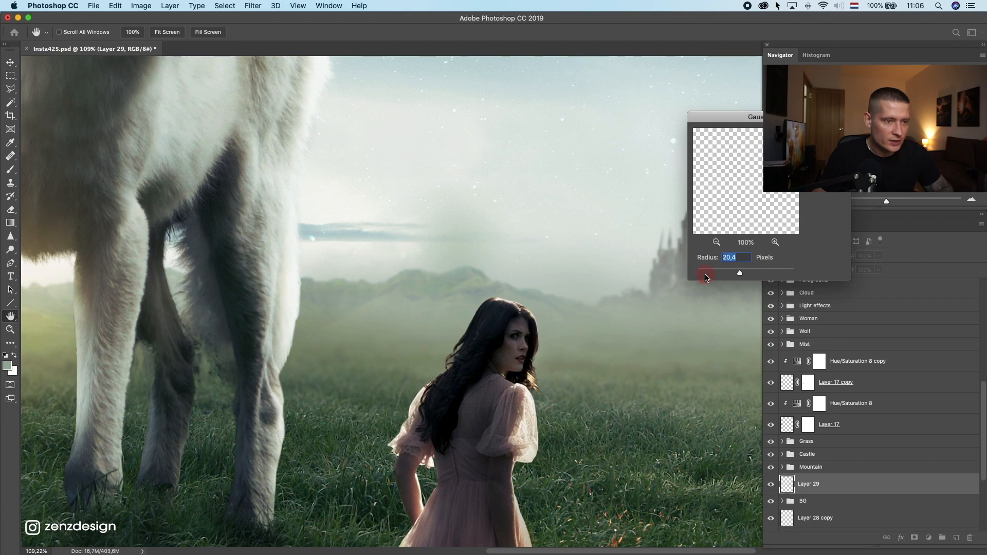
left_click_drag(743, 272, 709, 272)
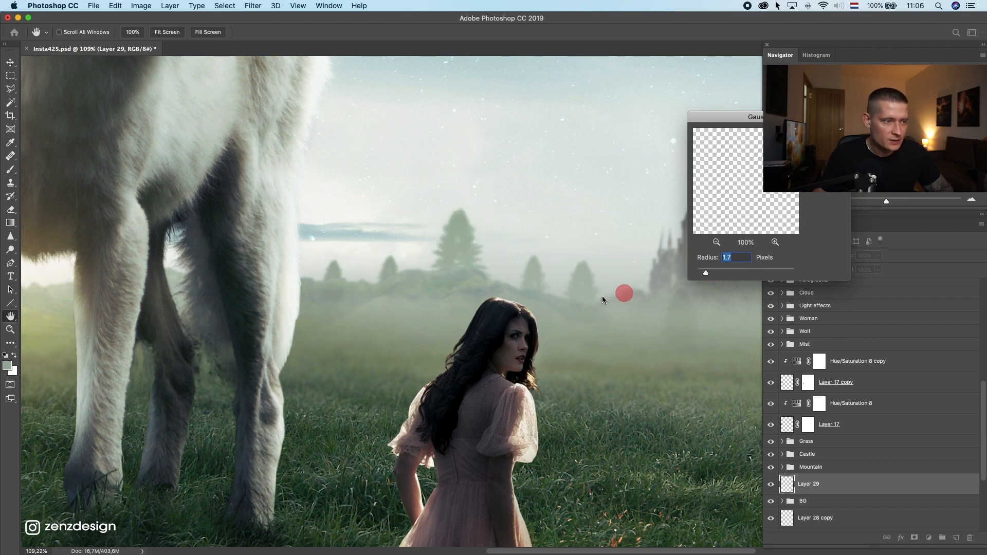
mouse_move(458, 338)
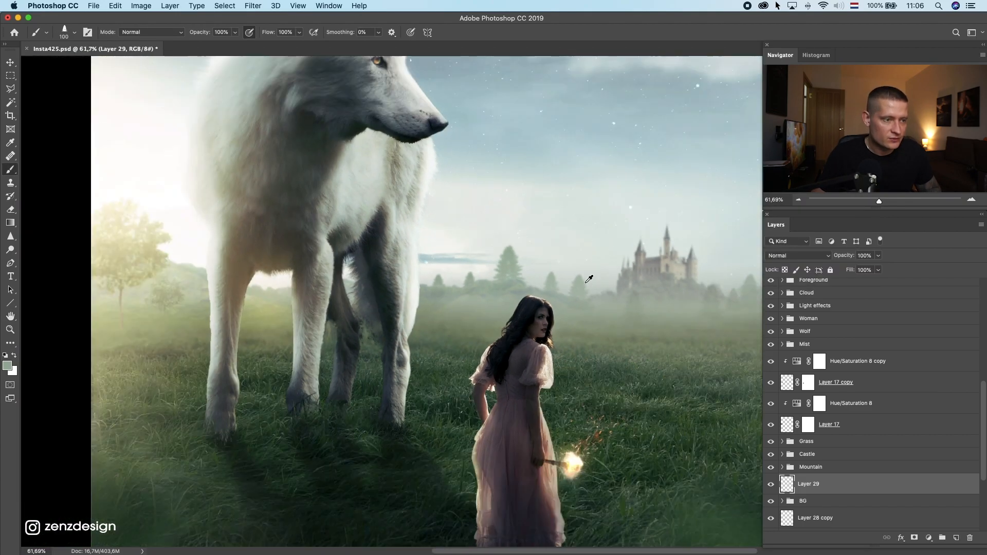
Step: Choose another brush from the preset picker for the next element
left_click(74, 32)
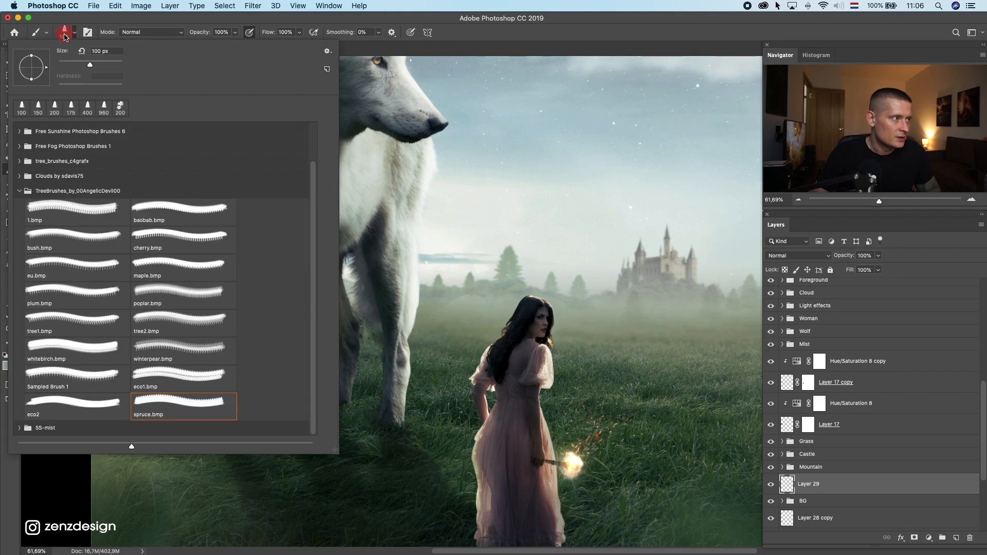
left_click(183, 321)
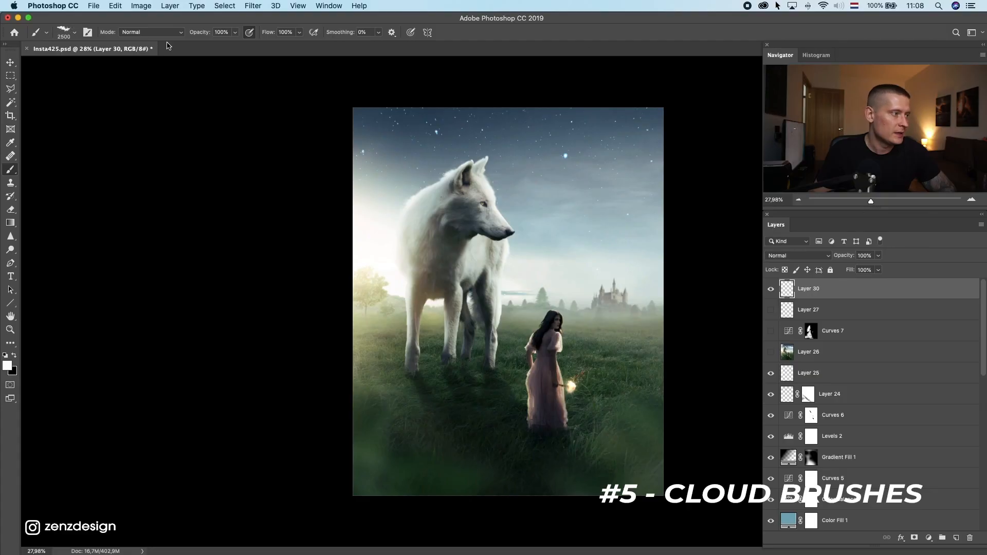
Step: Add a new layer and pick the Cloud 04 brush to stamp clouds in the upper right sky
left_click(786, 288)
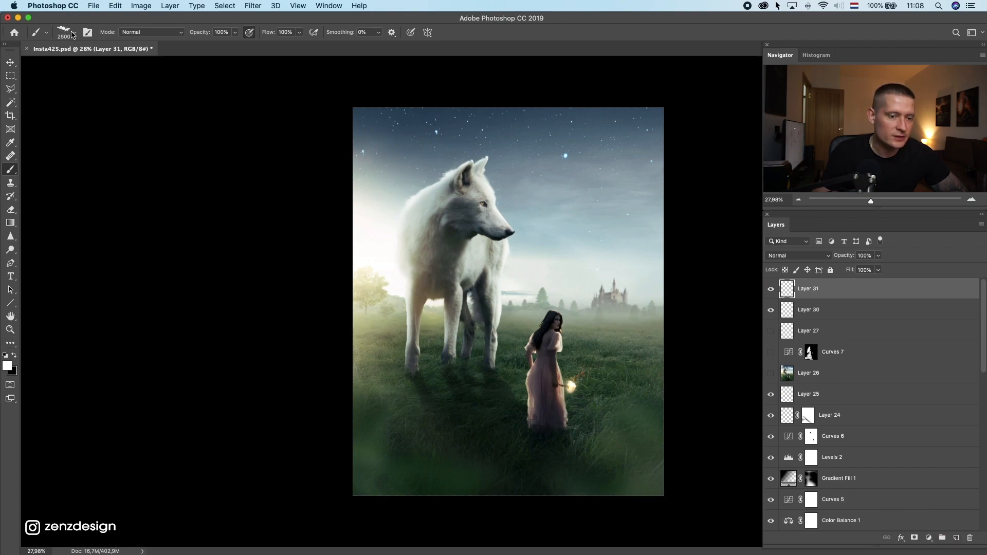
left_click(77, 32)
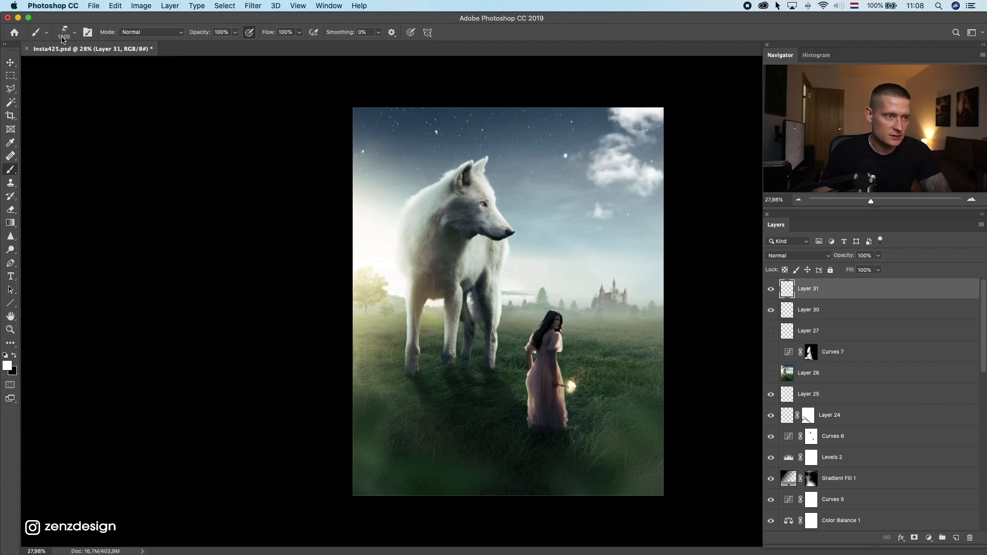
left_click(74, 32)
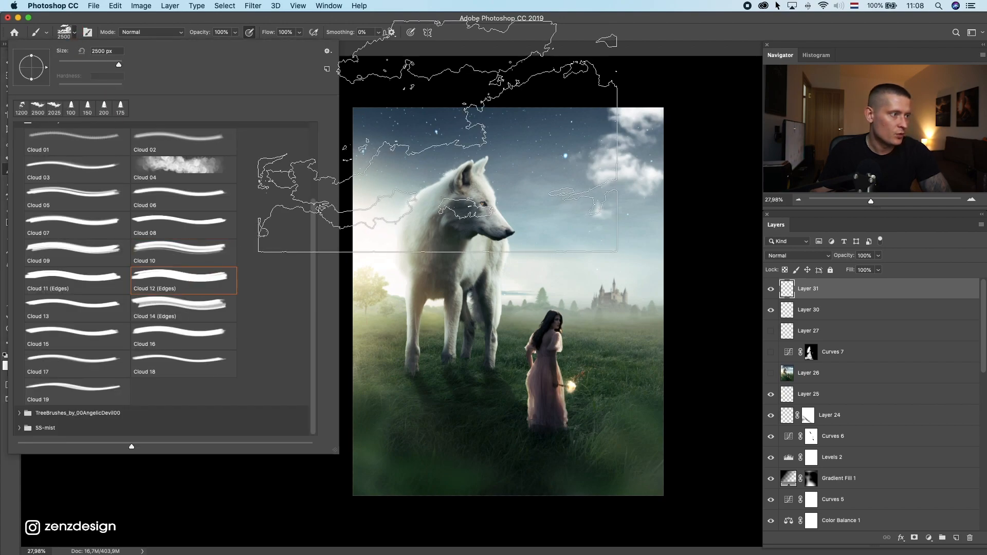
left_click(183, 164)
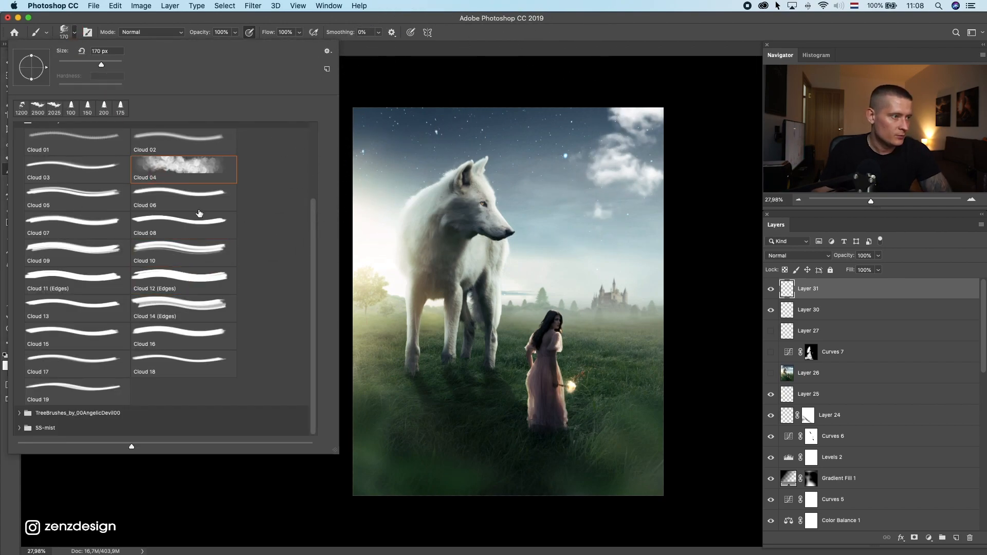